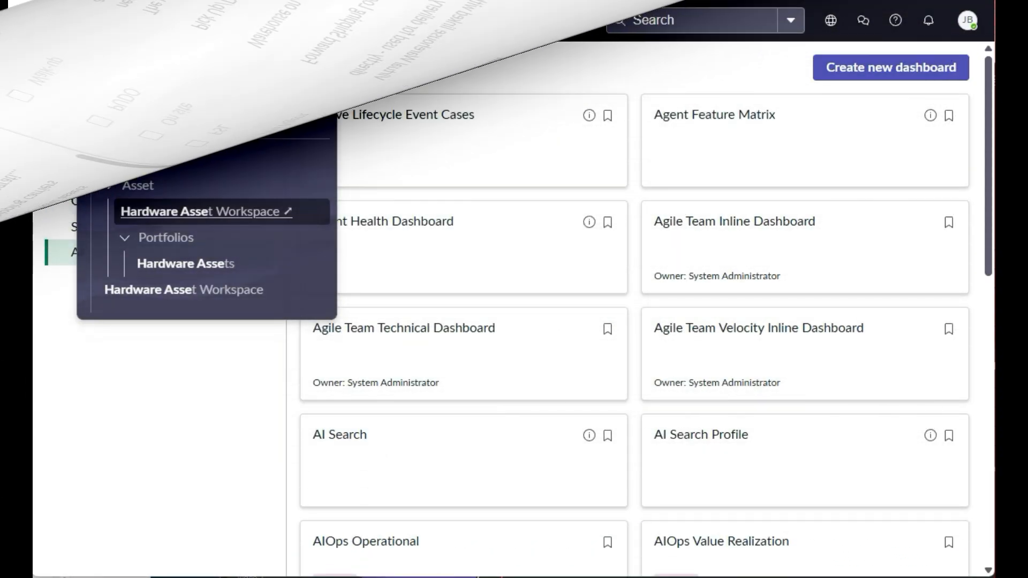
- Launch the Hardware Asset Workspace from the Asset section of the All menu filter
{"action": "left_click", "coordinate": [205, 212]}
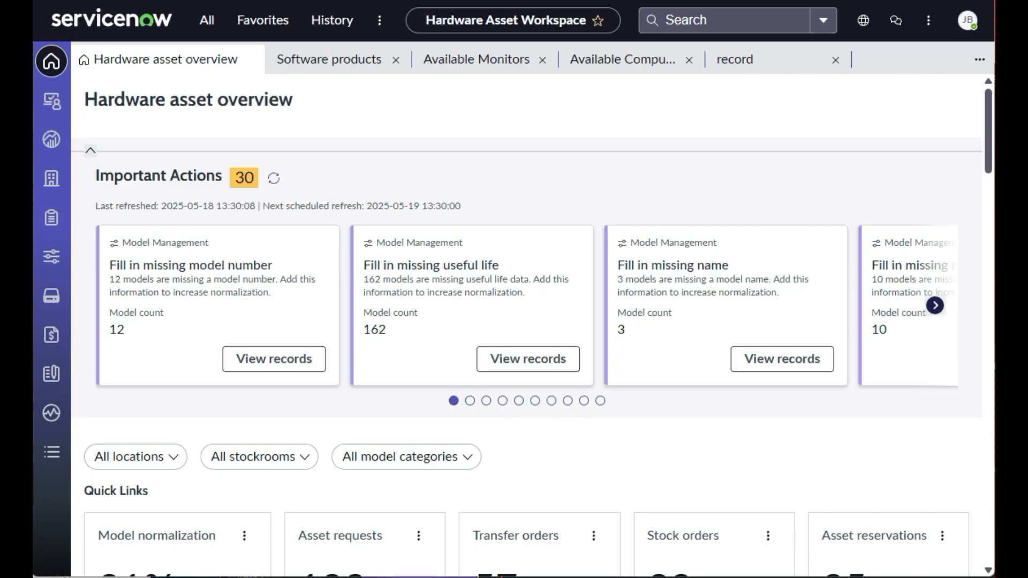
- Advance the Important Actions carousel six times to the 30- and 90-day contract renewal cards
{"action": "left_click", "coordinate": [937, 307]}
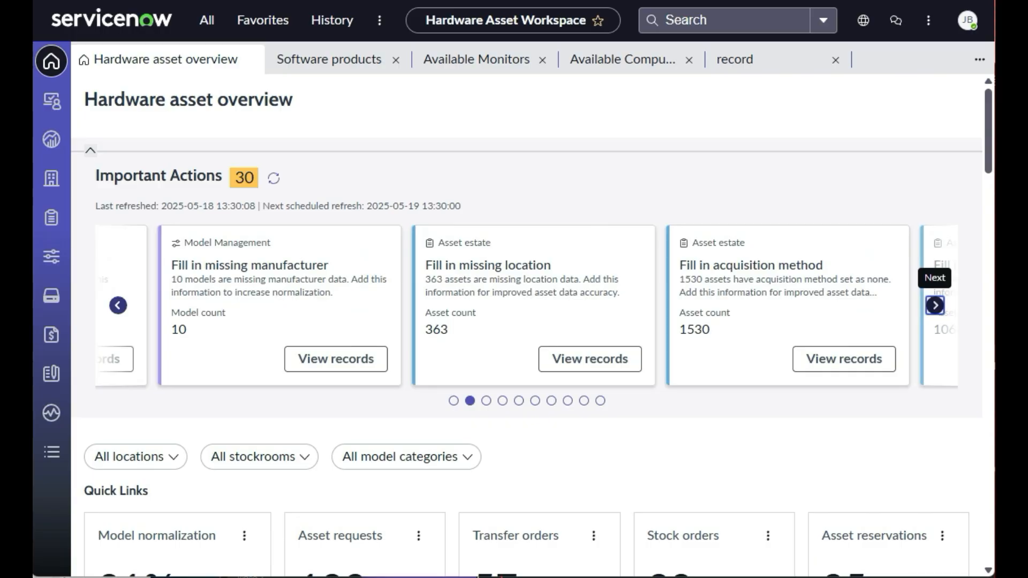
{"action": "left_click", "coordinate": [935, 306]}
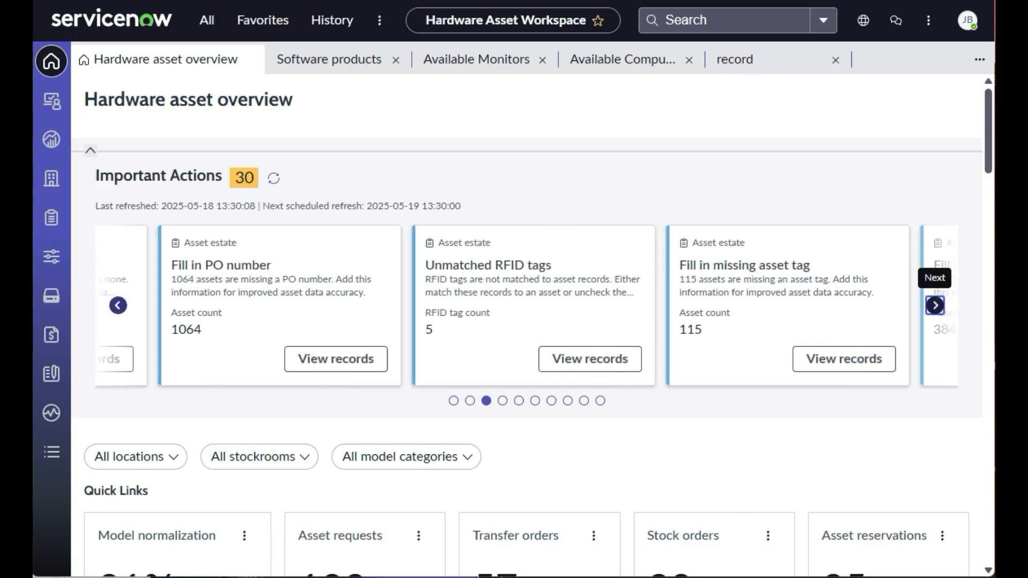
{"action": "left_click", "coordinate": [935, 307]}
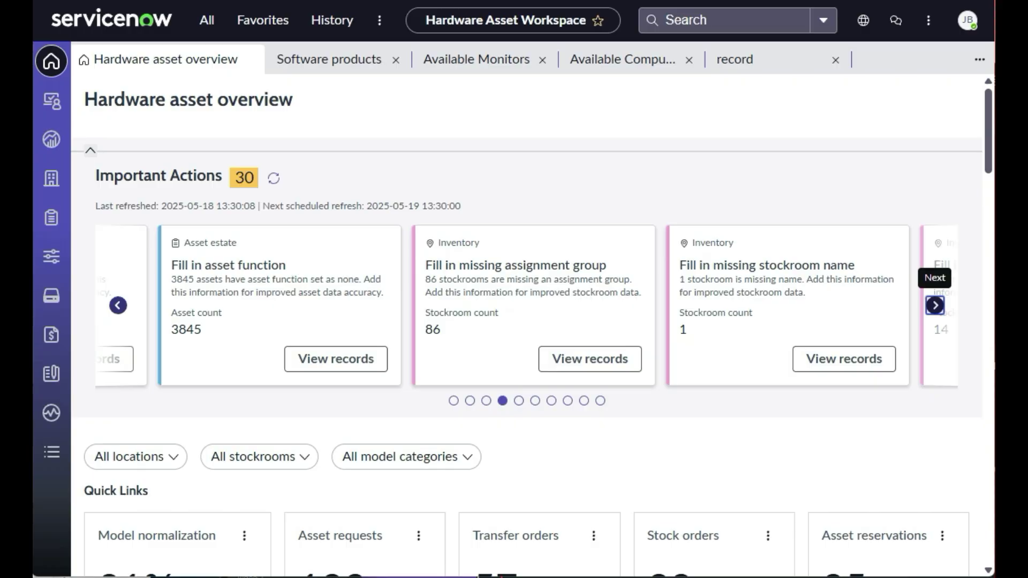
{"action": "left_click", "coordinate": [935, 305]}
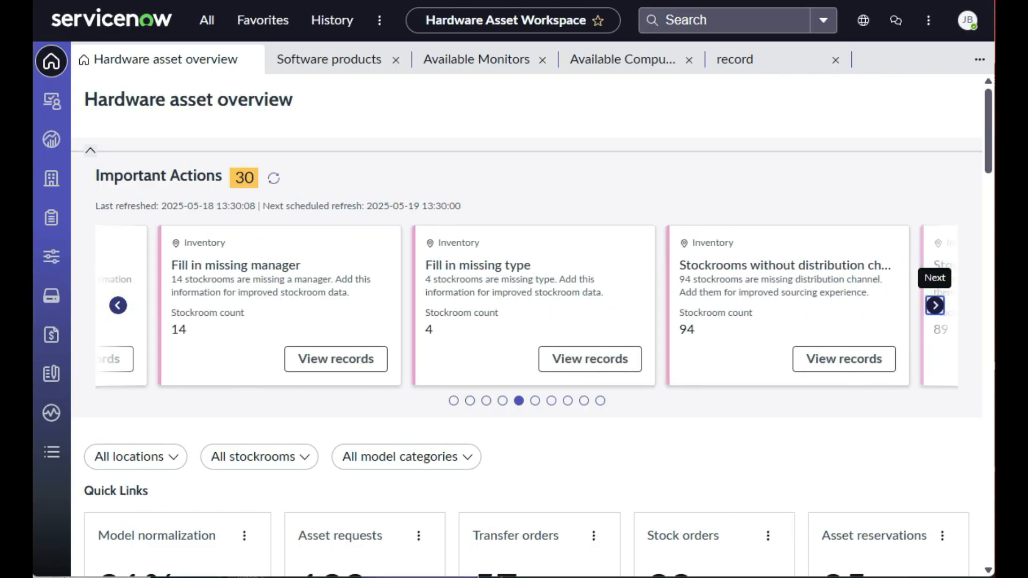
{"action": "left_click", "coordinate": [936, 305]}
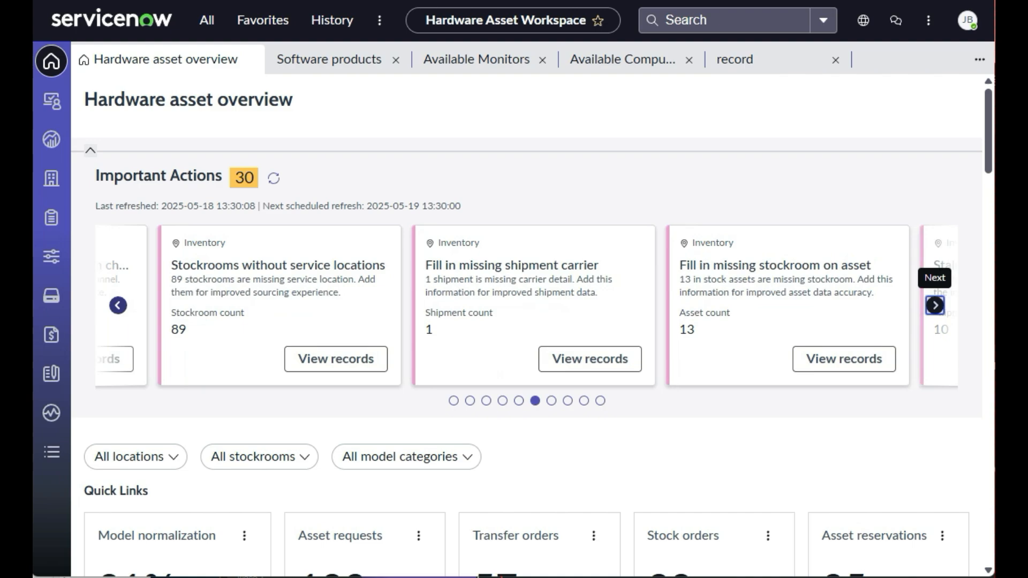
{"action": "left_click", "coordinate": [934, 305]}
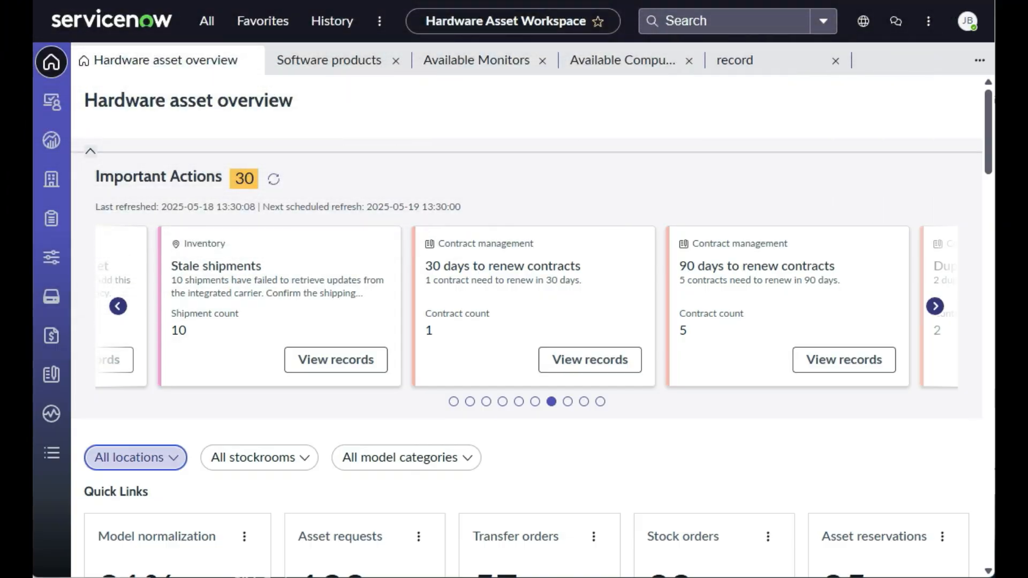
{"action": "left_click", "coordinate": [135, 457]}
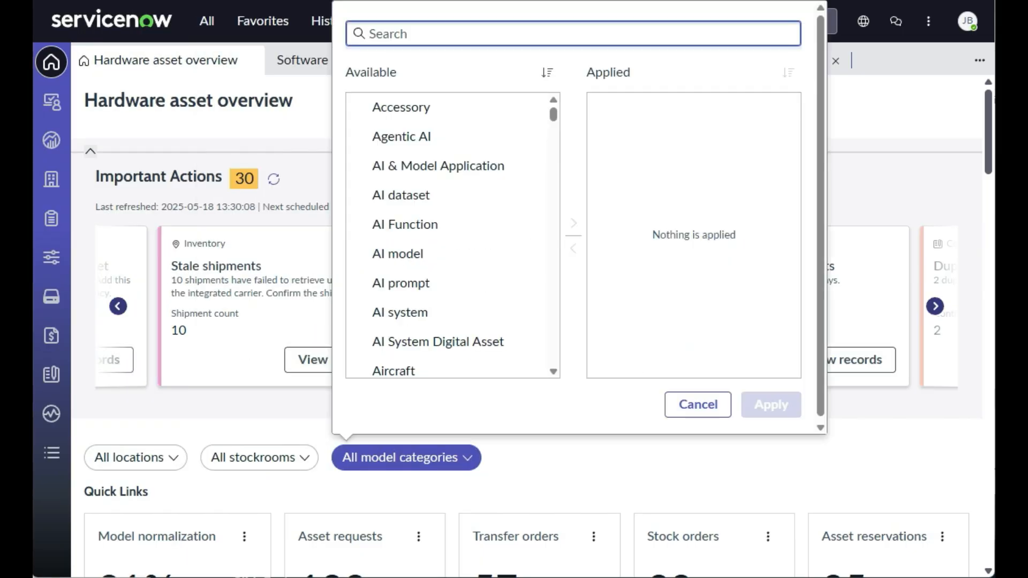
{"action": "left_click", "coordinate": [698, 405]}
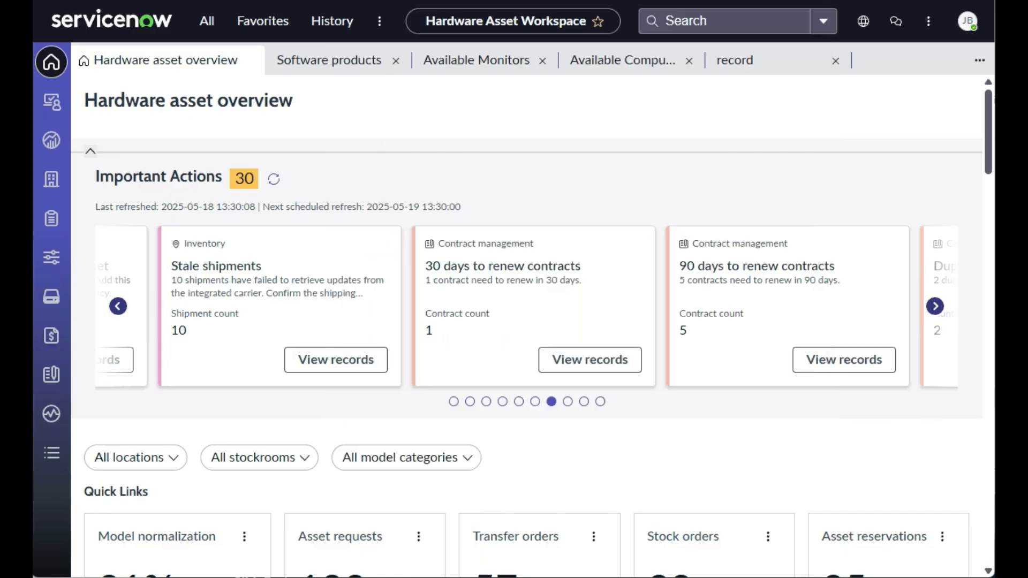
{"action": "scroll", "scroll_direction": "down", "scroll_amount": 3}
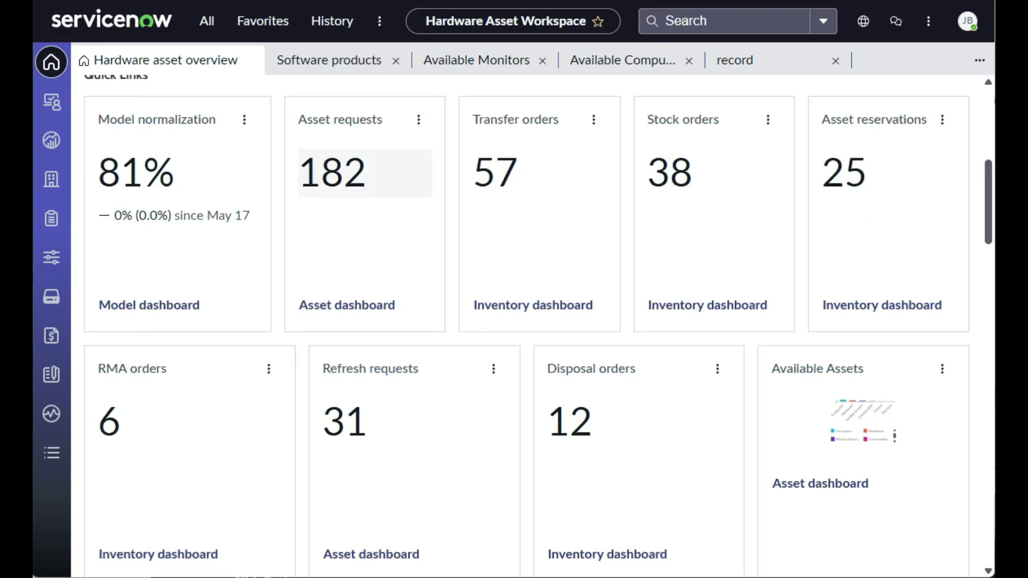
{"action": "left_click", "coordinate": [684, 174]}
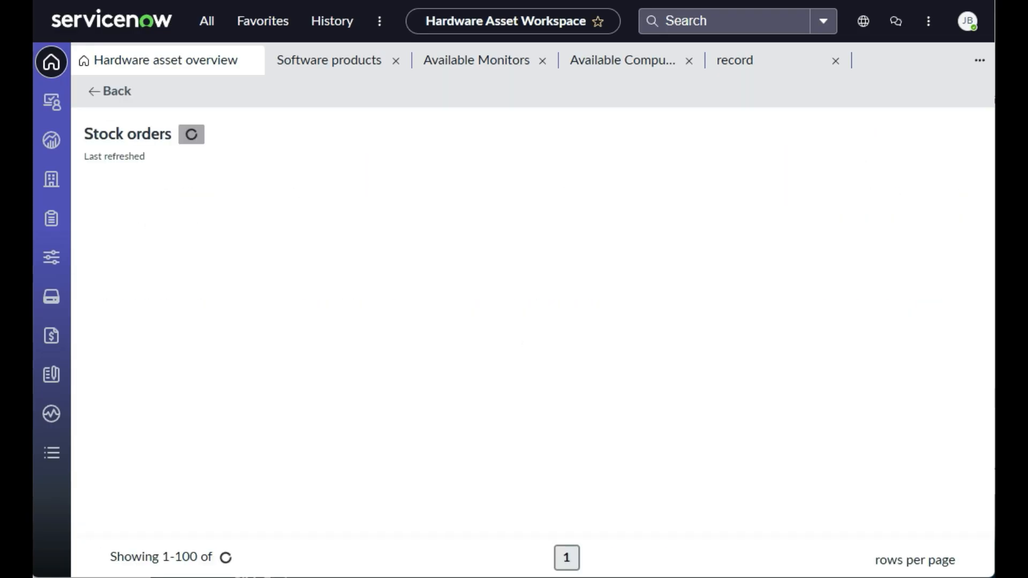
{"action": "left_click", "coordinate": [111, 90]}
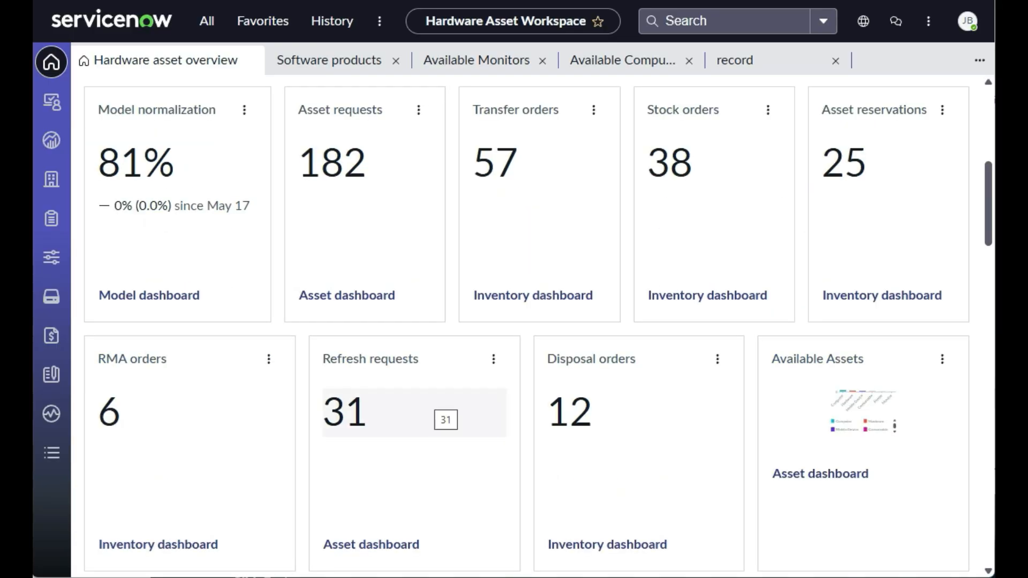
{"action": "left_click", "coordinate": [570, 412]}
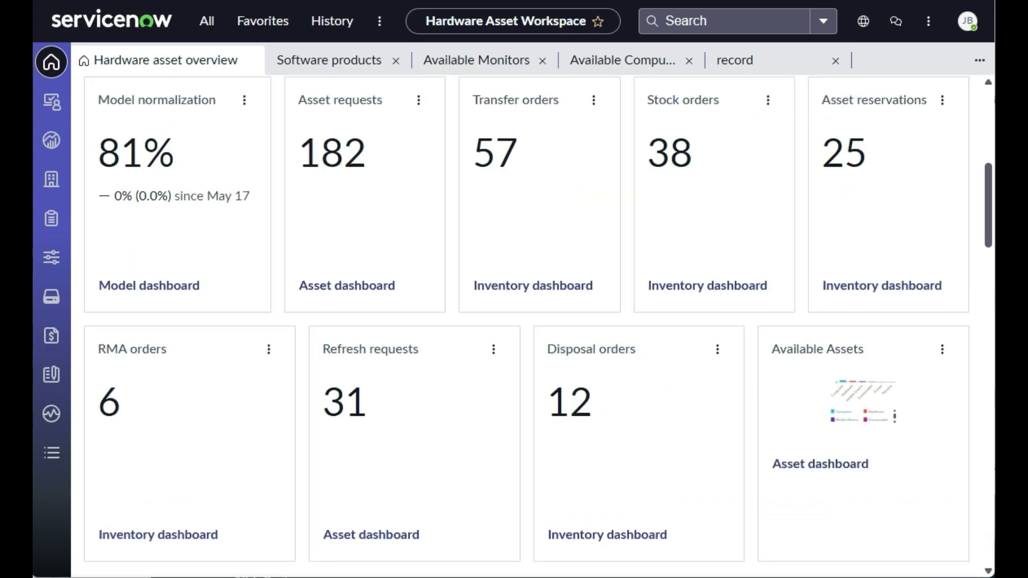
{"action": "scroll", "scroll_direction": "down", "scroll_amount": 3}
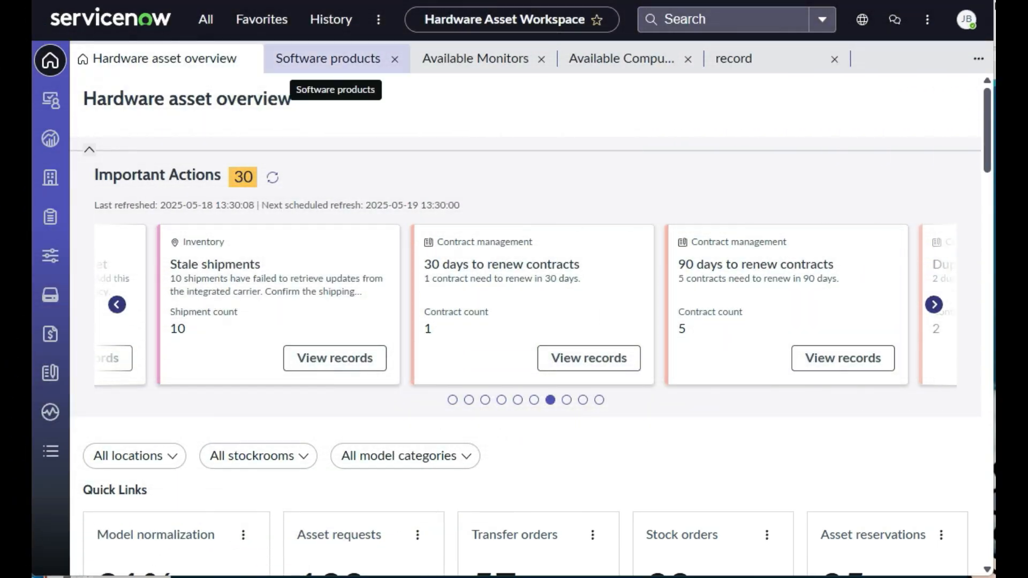
- Show the Software products list of 415,533 products and scroll through publishers and categories
{"action": "left_click", "coordinate": [328, 58]}
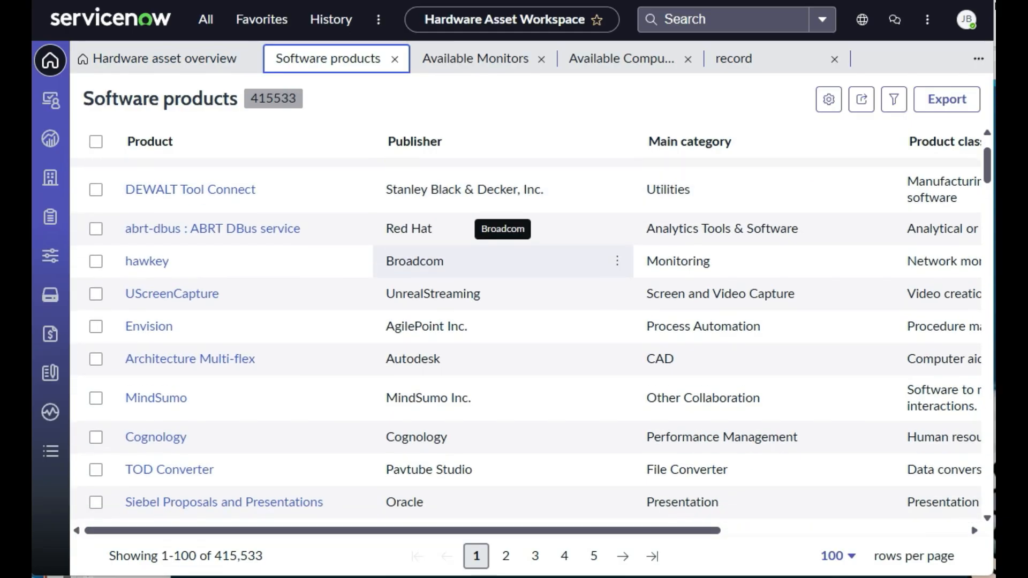
{"action": "scroll", "scroll_direction": "down", "scroll_amount": 3}
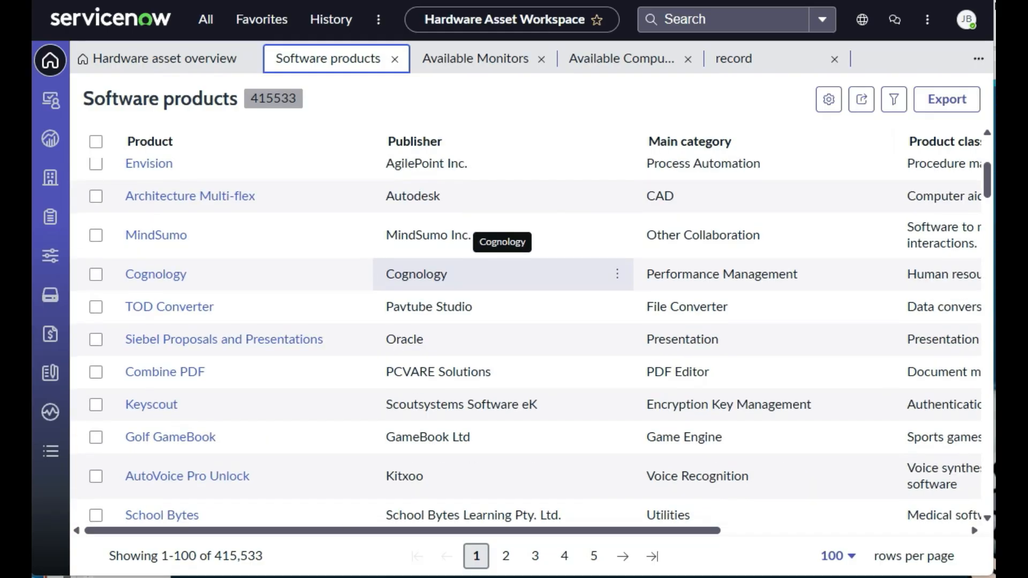
{"action": "scroll", "scroll_direction": "down", "scroll_amount": 3}
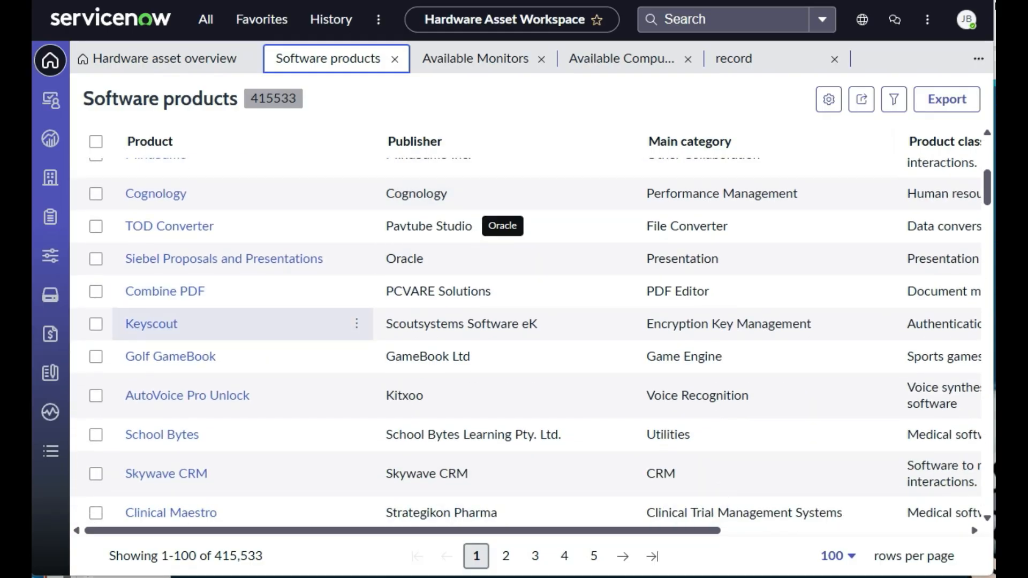